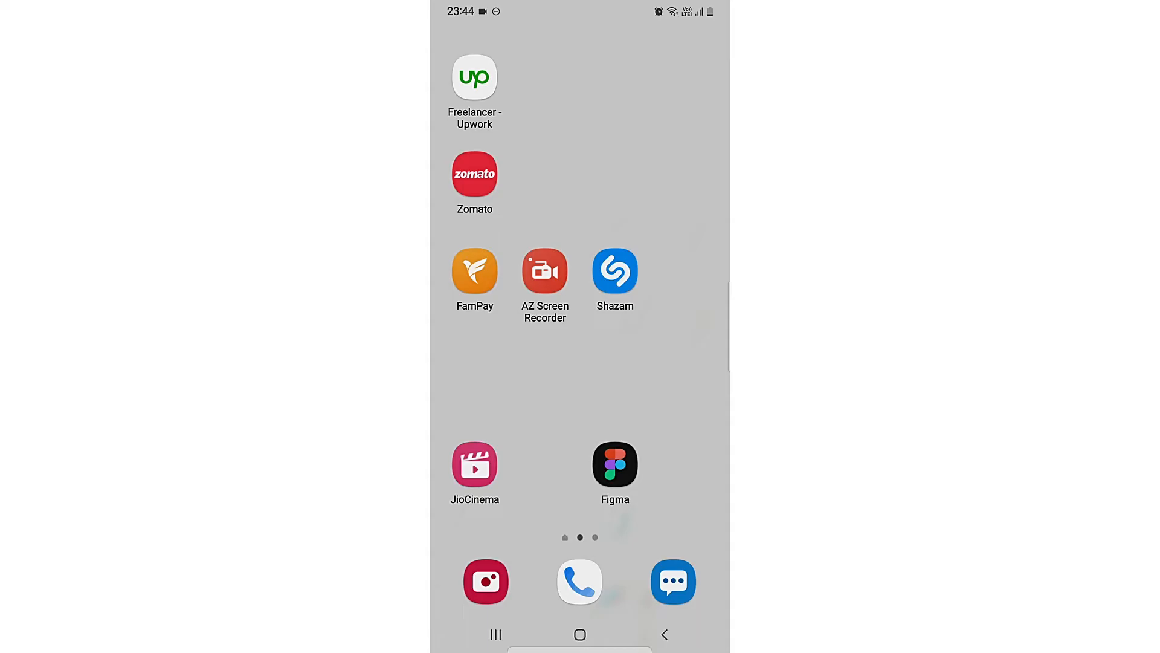
# Bring up the app drawer and swipe to its first page of apps and folders
pyautogui.scroll(3)
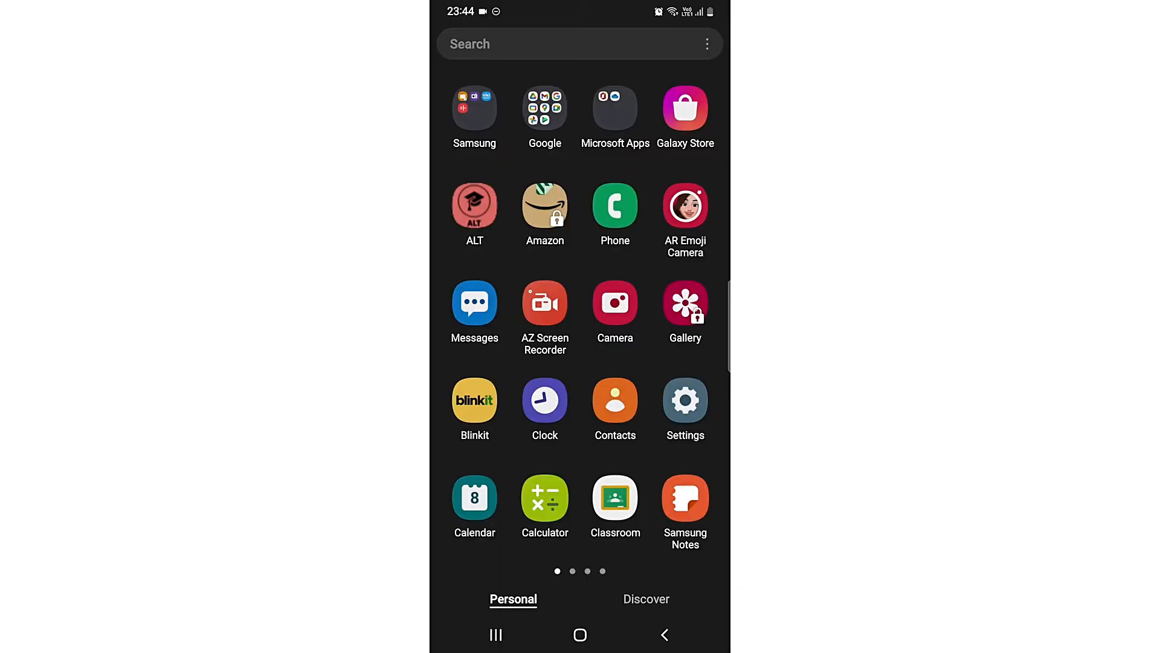
pyautogui.hscroll(-3)
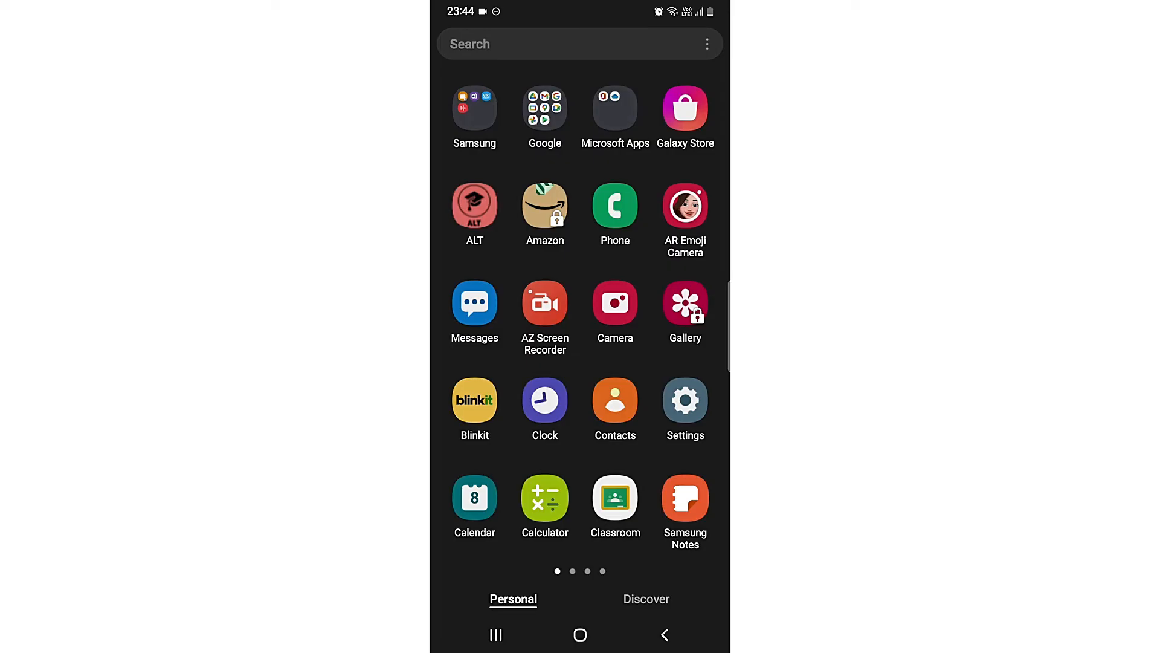
# Set the app drawer's Sort option to Alphabetical order via the search-bar menu
pyautogui.click(707, 43)
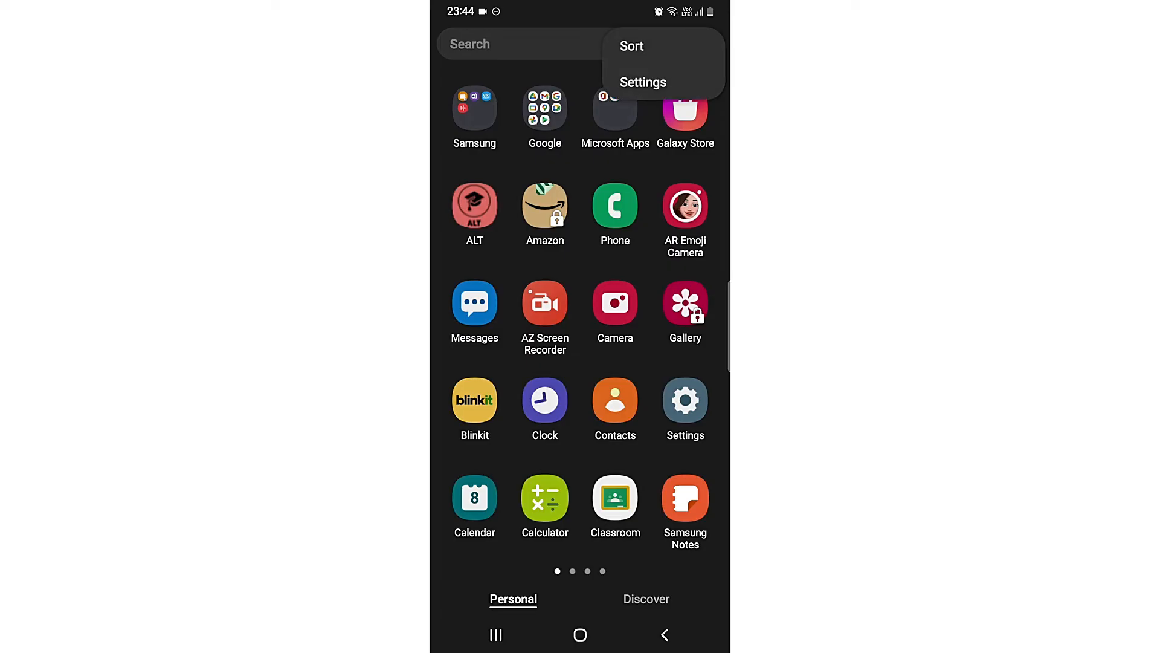
pyautogui.click(631, 46)
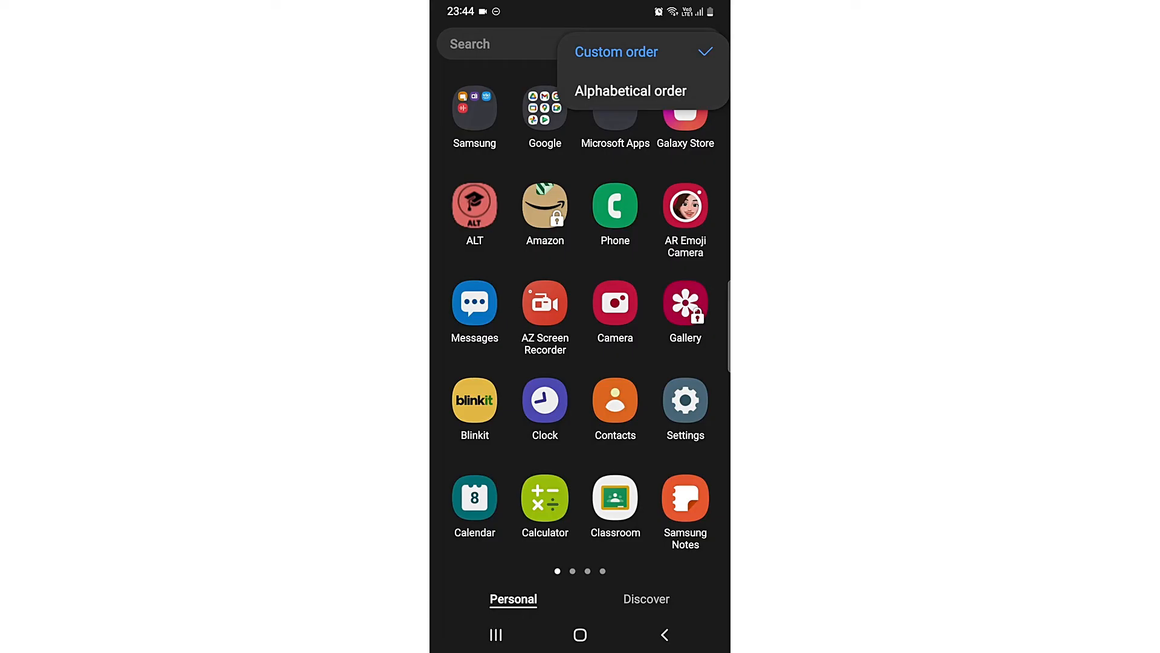
pyautogui.click(630, 91)
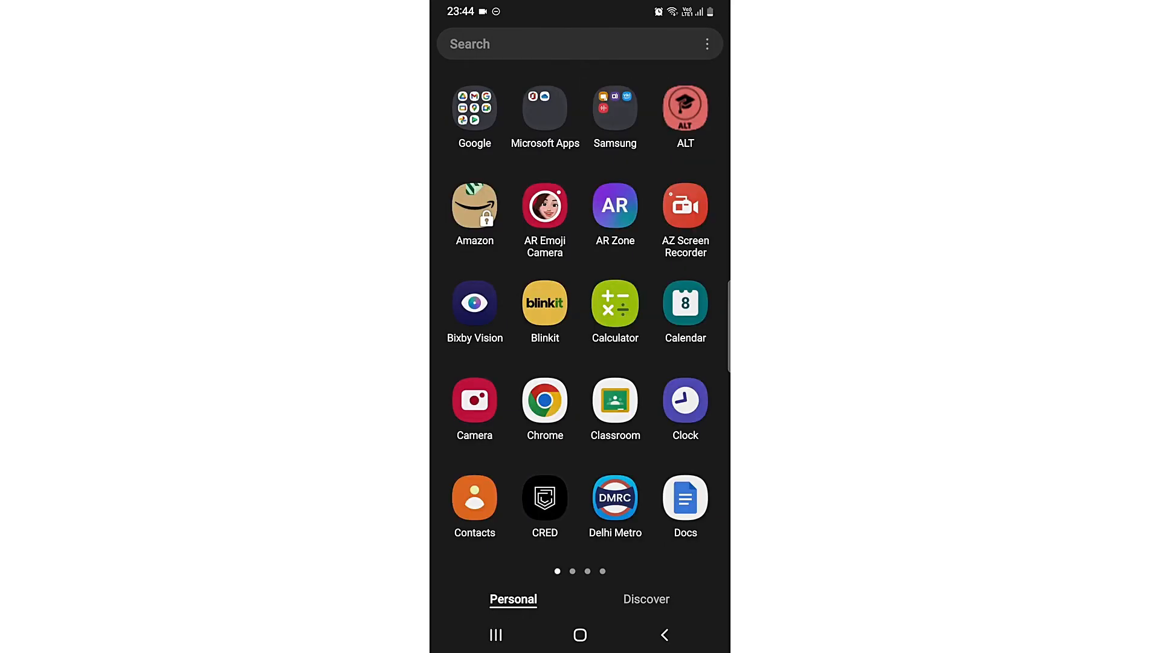